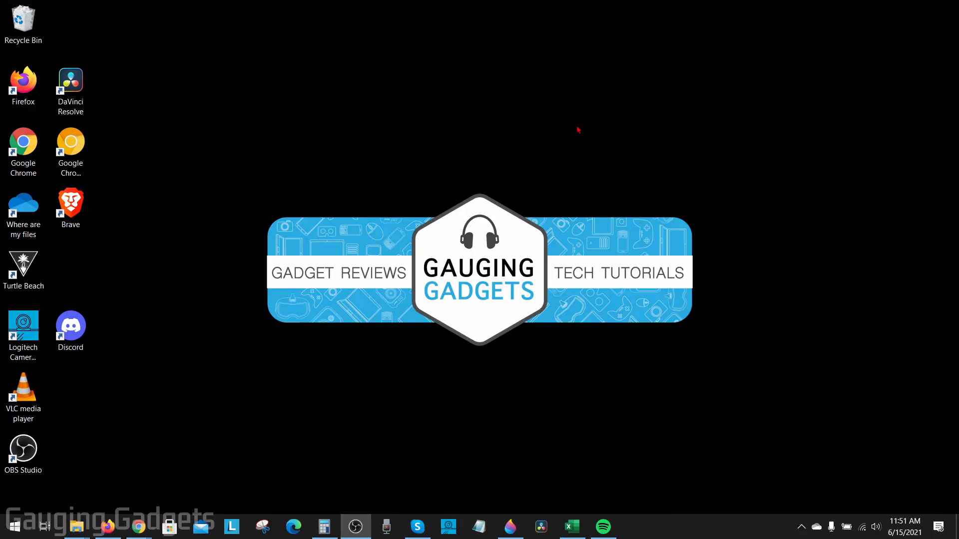
pyautogui.moveTo(504, 131)
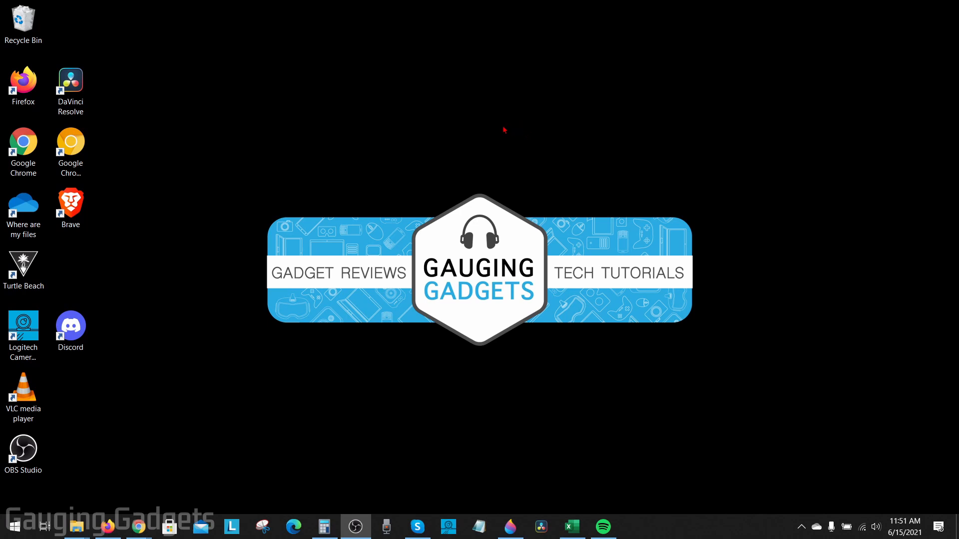
pyautogui.moveTo(522, 151)
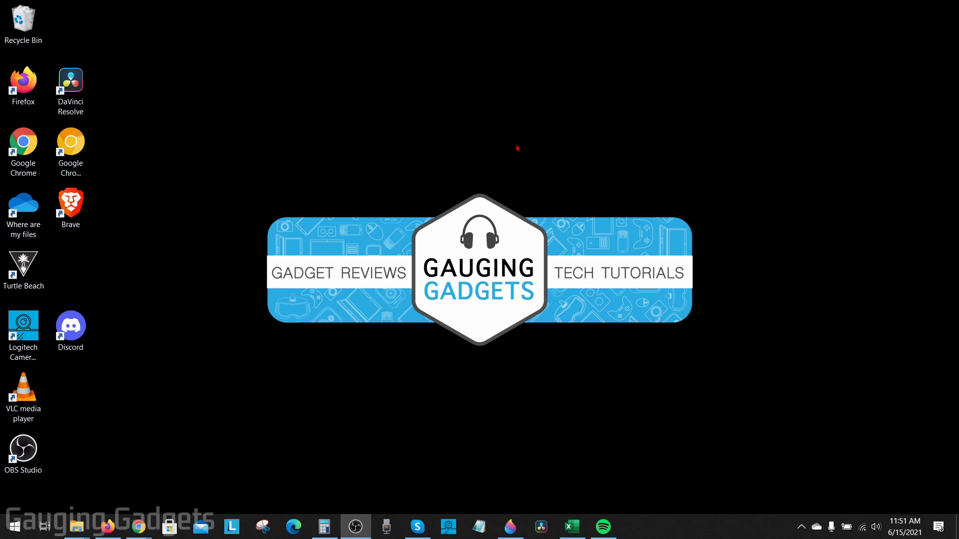
pyautogui.moveTo(537, 164)
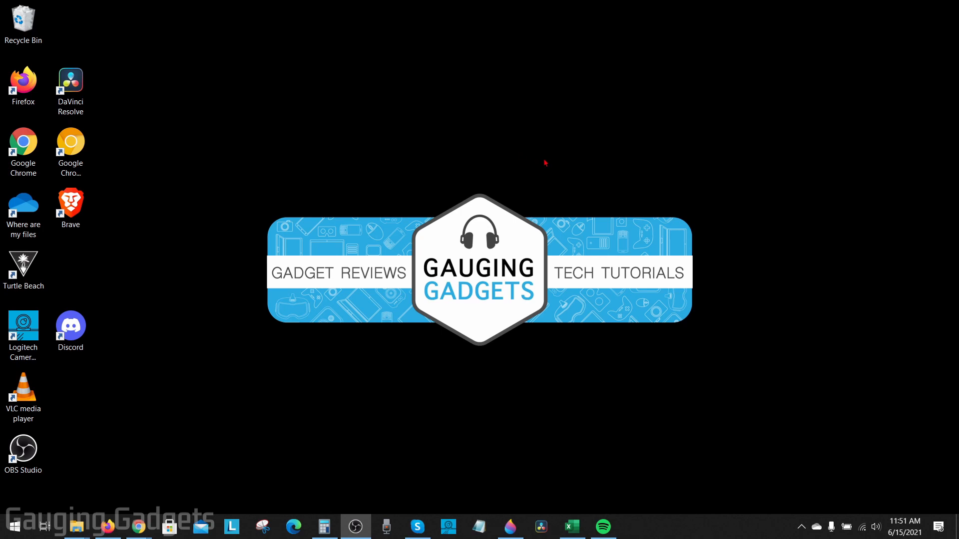
pyautogui.moveTo(534, 146)
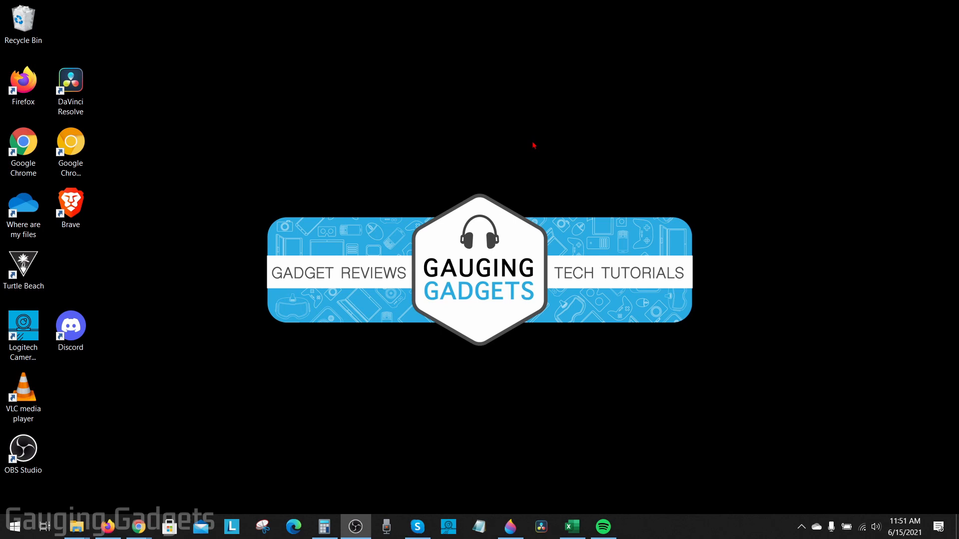
pyautogui.moveTo(393, 180)
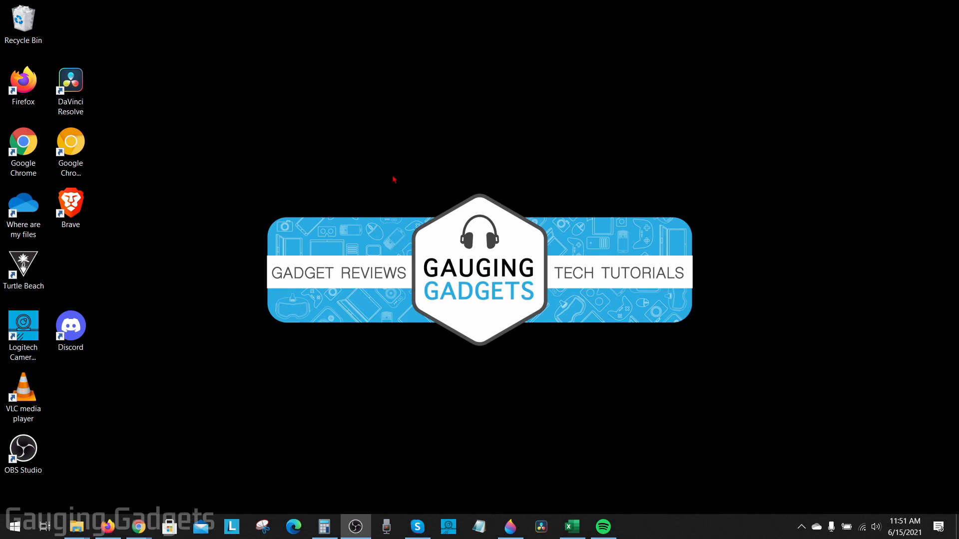
pyautogui.moveTo(386, 178)
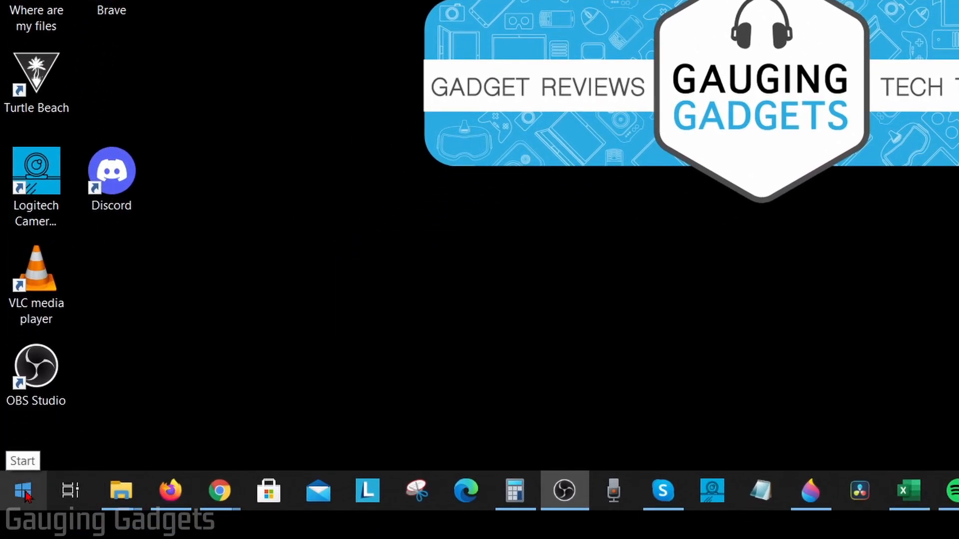
# Step: Launch Device Manager from the Start button's power user menu
pyautogui.rightClick(23, 491)
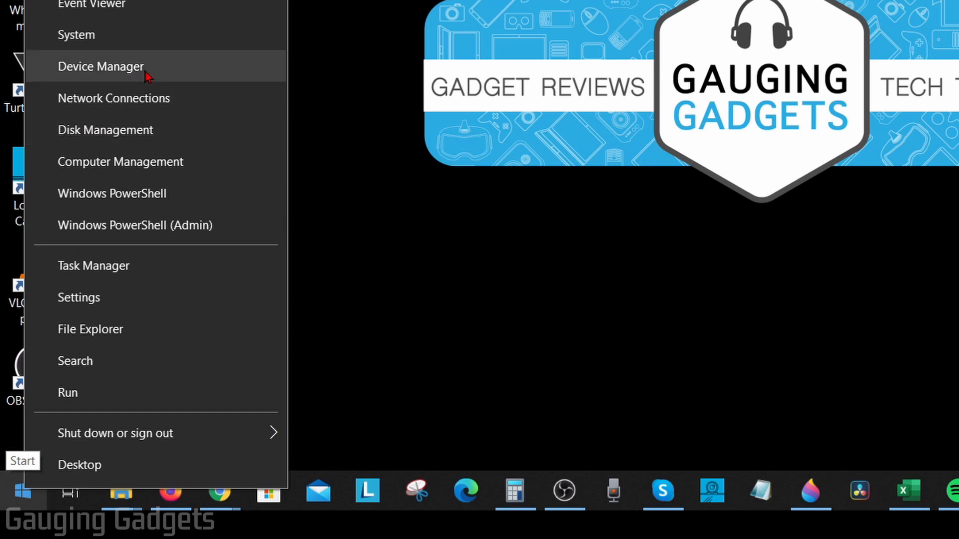
pyautogui.click(101, 66)
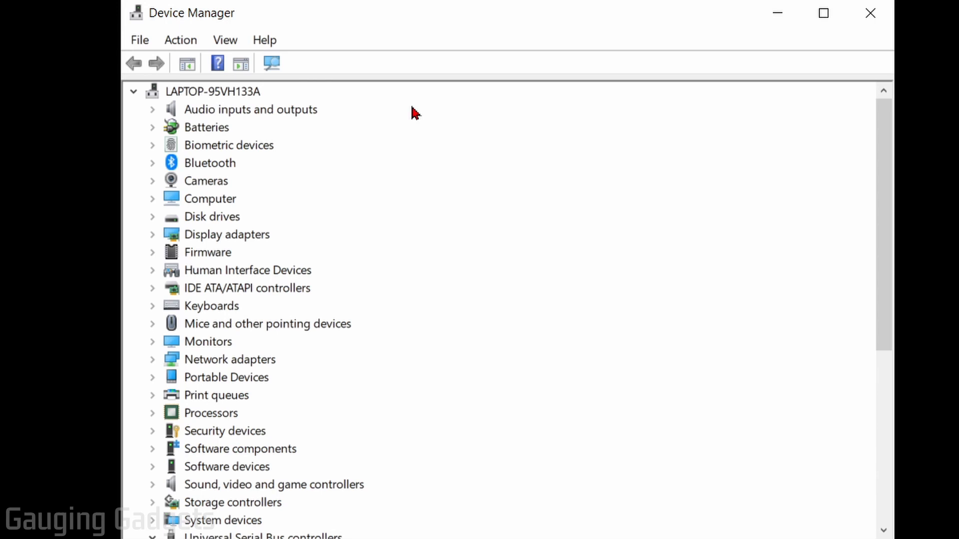
# Step: Expand Display adapters and select the NVIDIA GeForce GTX 1660 Ti
pyautogui.click(212, 91)
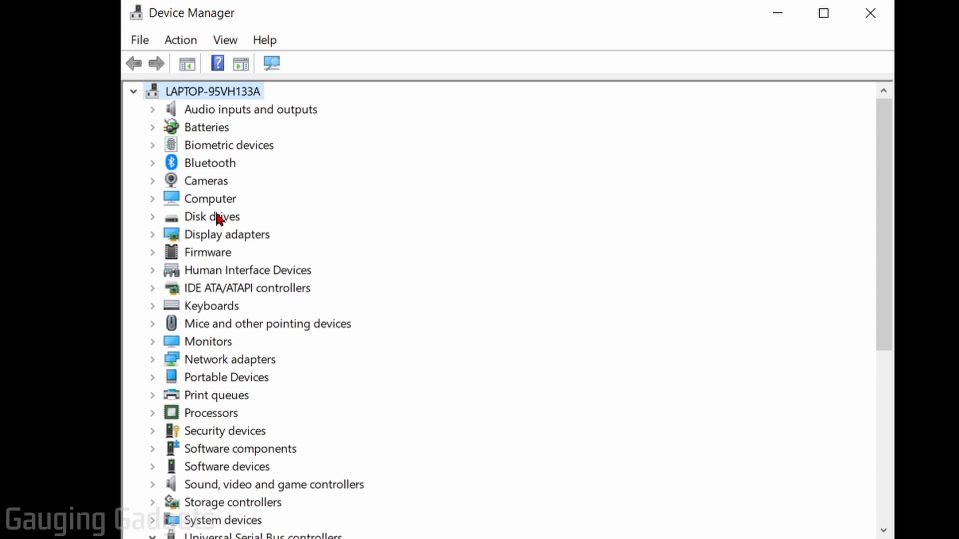
pyautogui.click(152, 233)
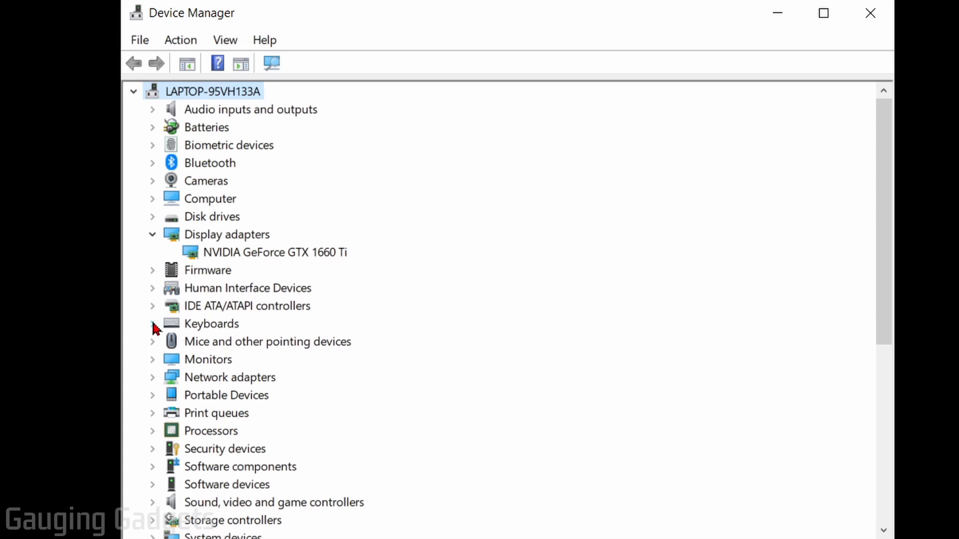
pyautogui.click(152, 324)
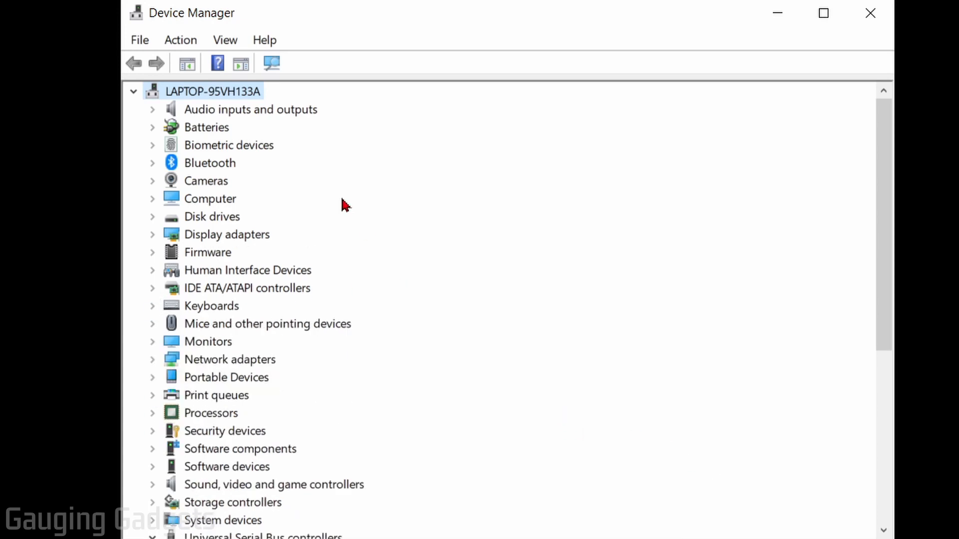
pyautogui.moveTo(181, 312)
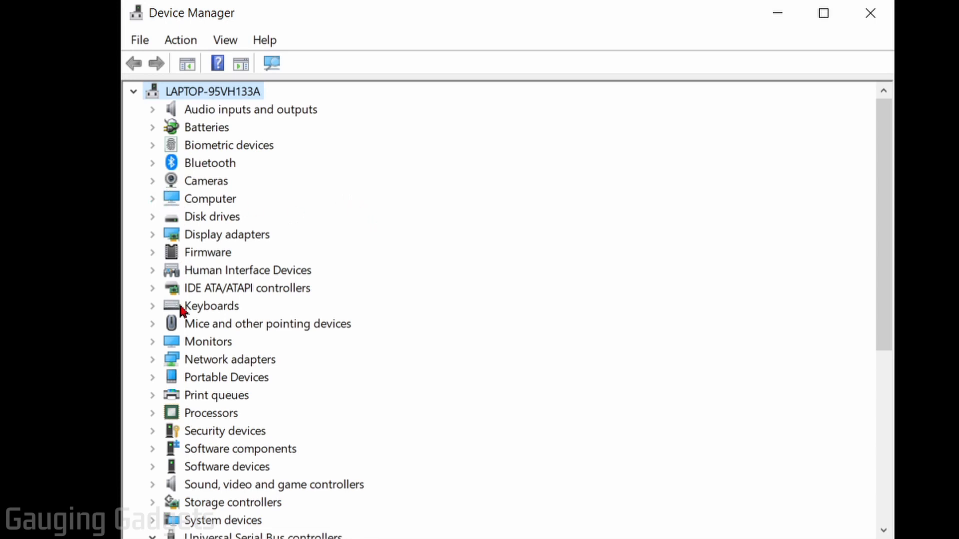
pyautogui.moveTo(188, 255)
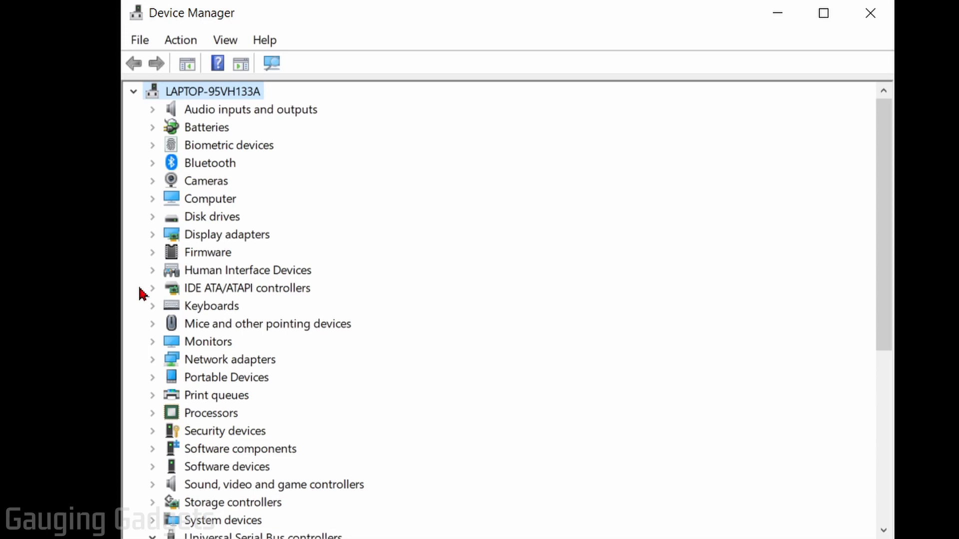
pyautogui.moveTo(155, 245)
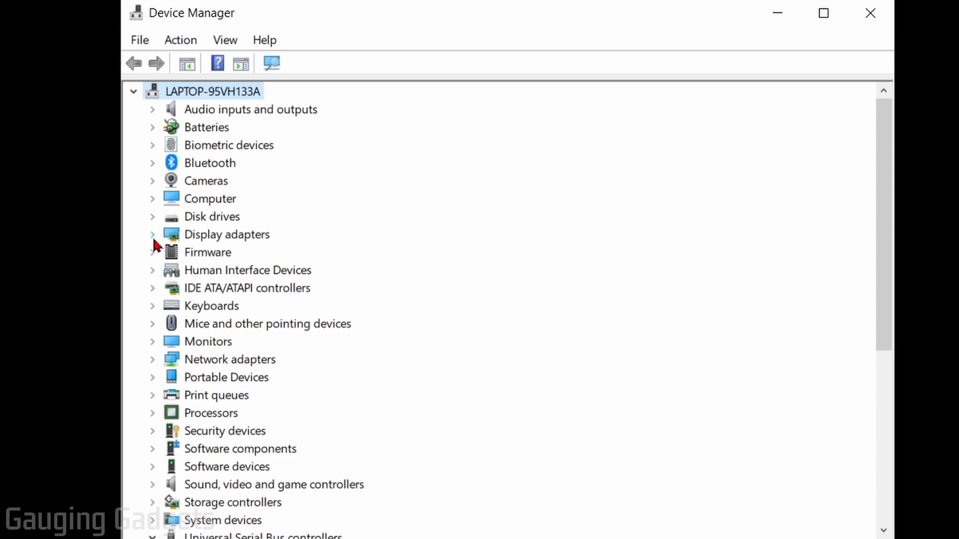
pyautogui.click(152, 235)
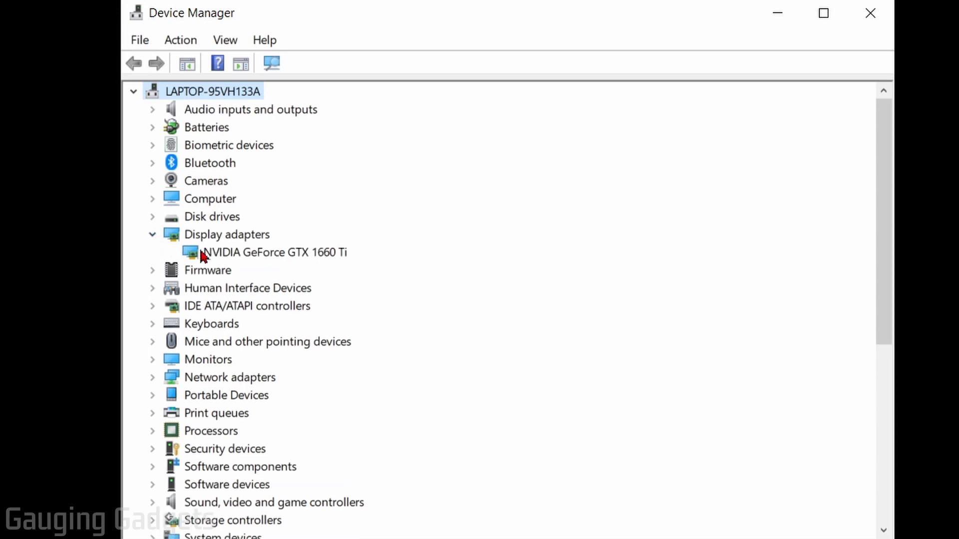
pyautogui.click(276, 251)
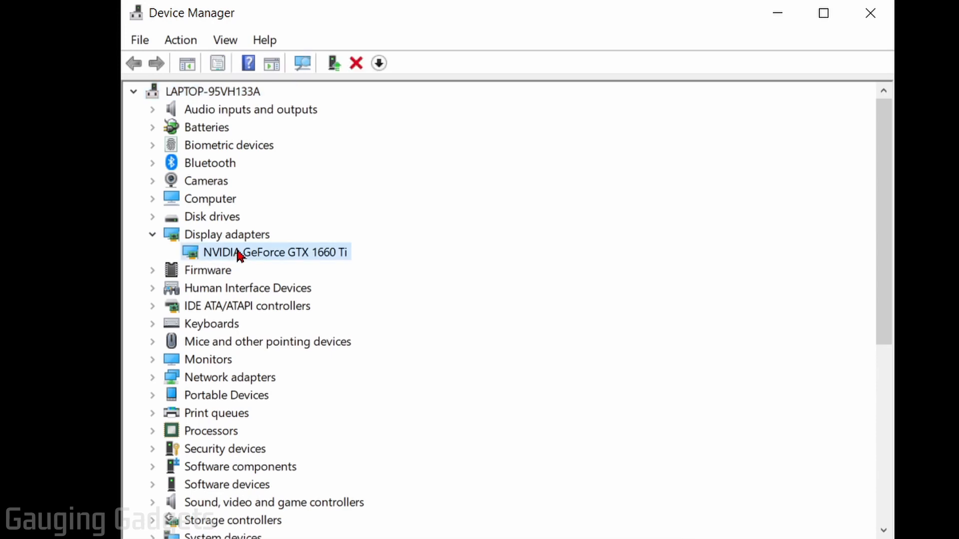
# Step: Show the GTX 1660 Ti Driver tab: NVIDIA, 5/6/2021, version 27.21.14.6259
pyautogui.rightClick(266, 252)
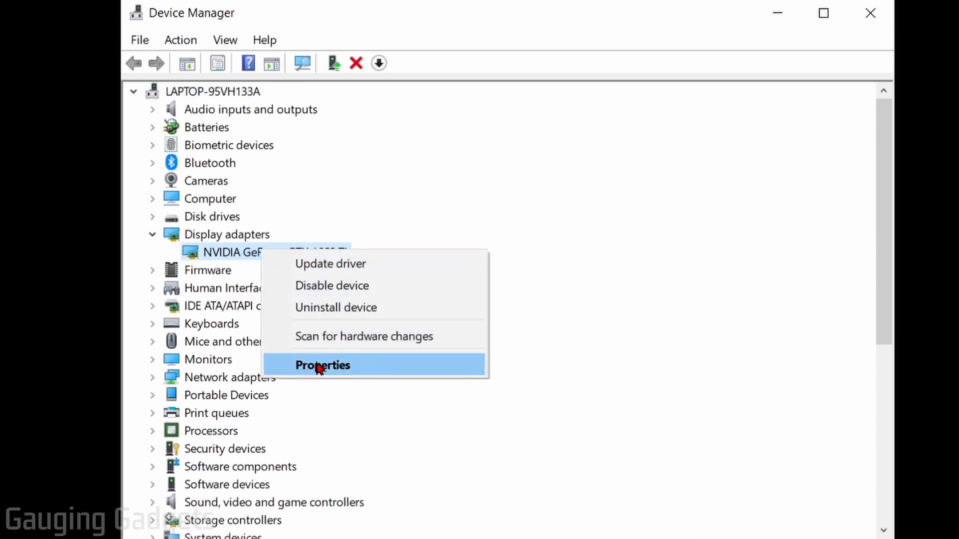
pyautogui.click(322, 365)
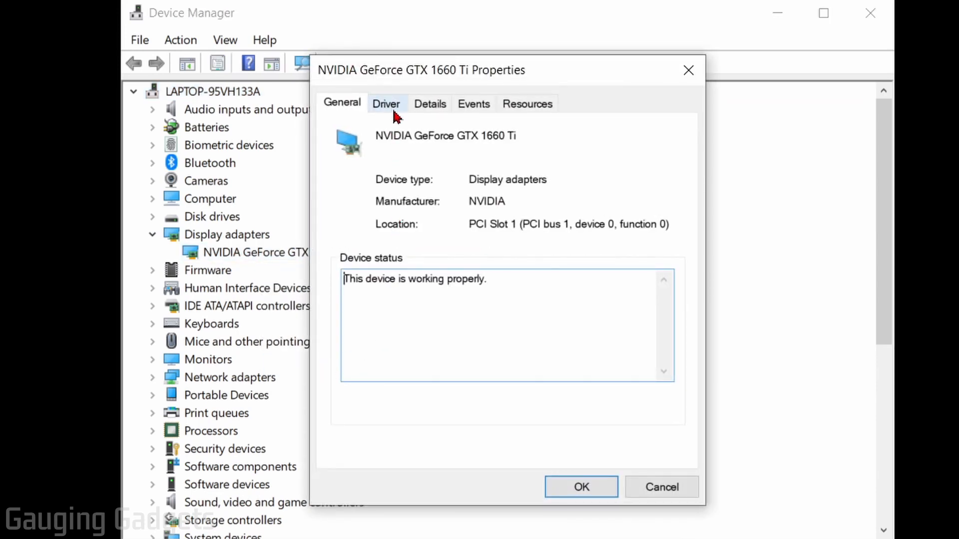
pyautogui.click(386, 103)
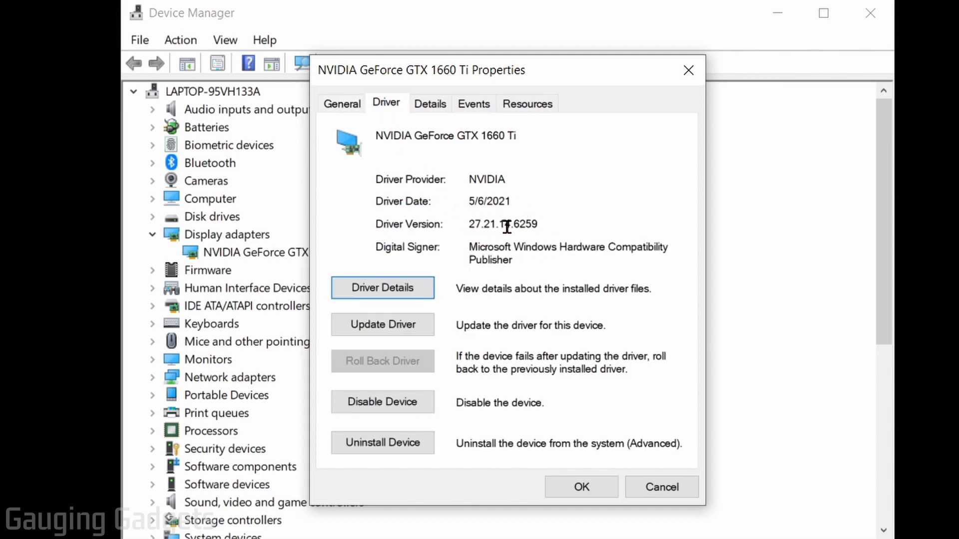
pyautogui.moveTo(479, 179)
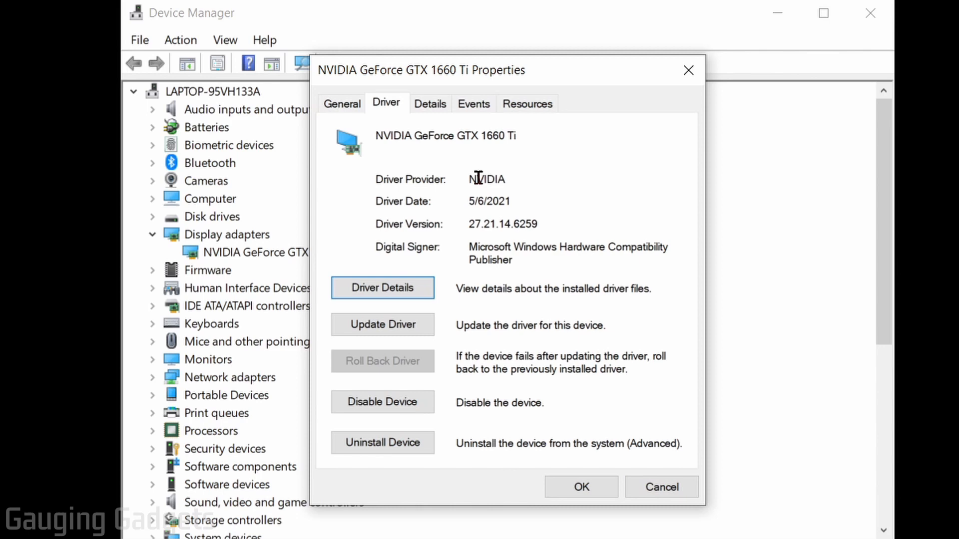
pyautogui.moveTo(451, 261)
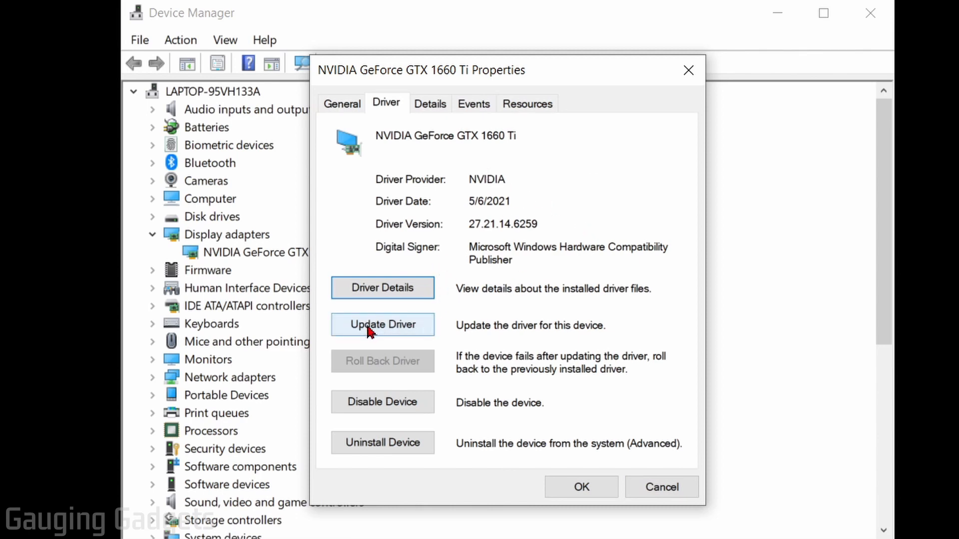
# Step: Start the GTX 1660 Ti driver update from the Driver tab
pyautogui.click(382, 324)
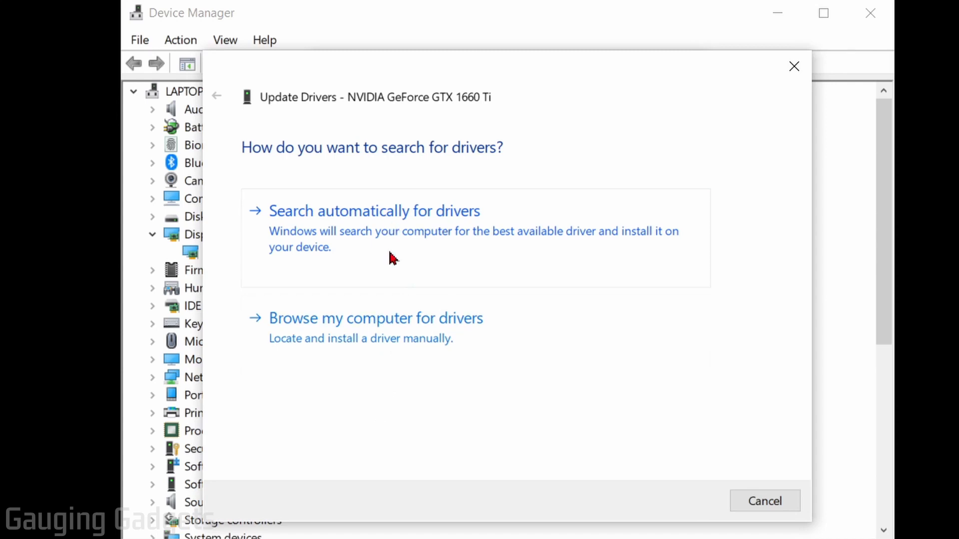
pyautogui.moveTo(375, 255)
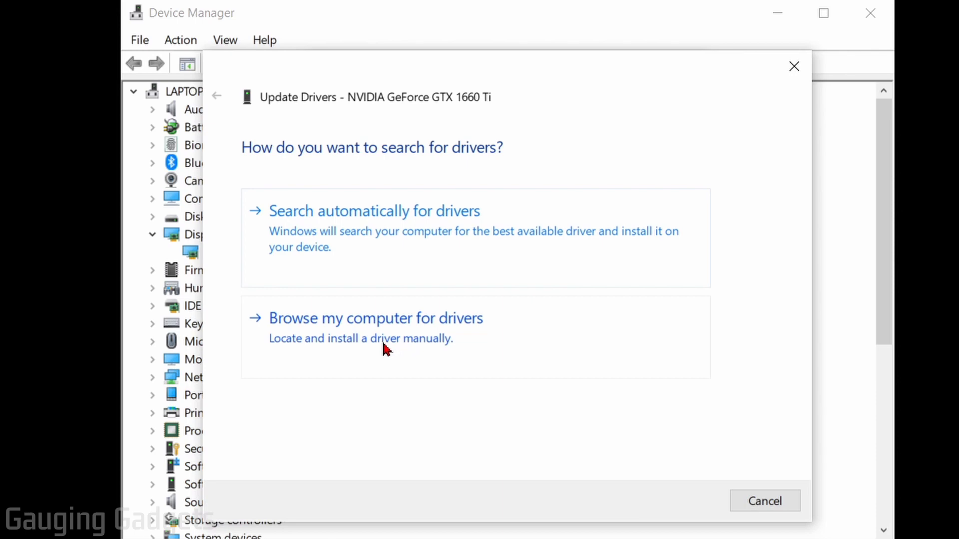
pyautogui.moveTo(557, 392)
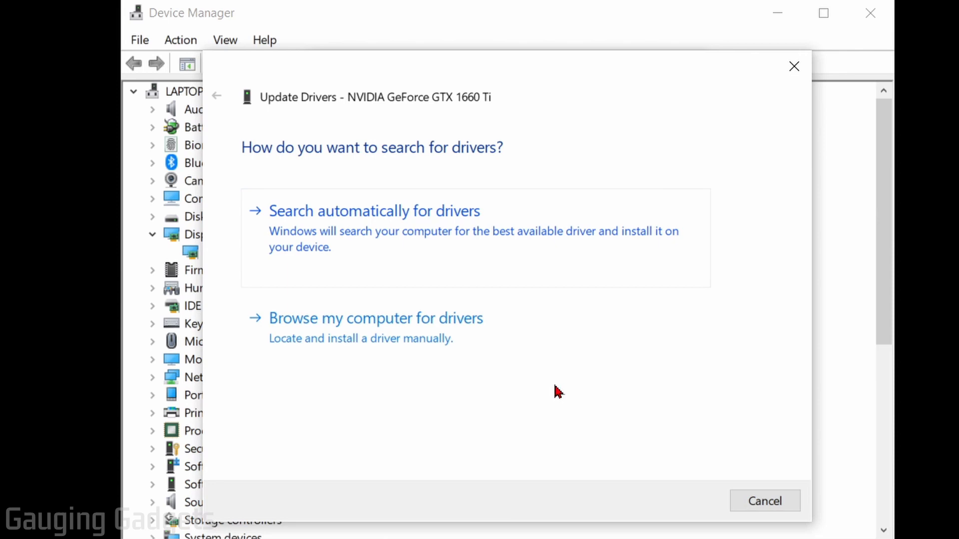
pyautogui.moveTo(483, 278)
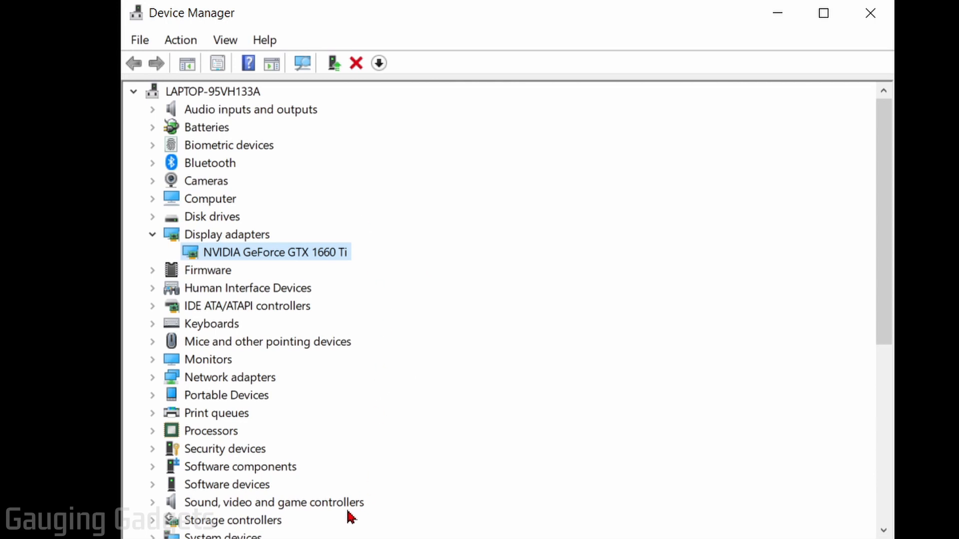
pyautogui.moveTo(386, 286)
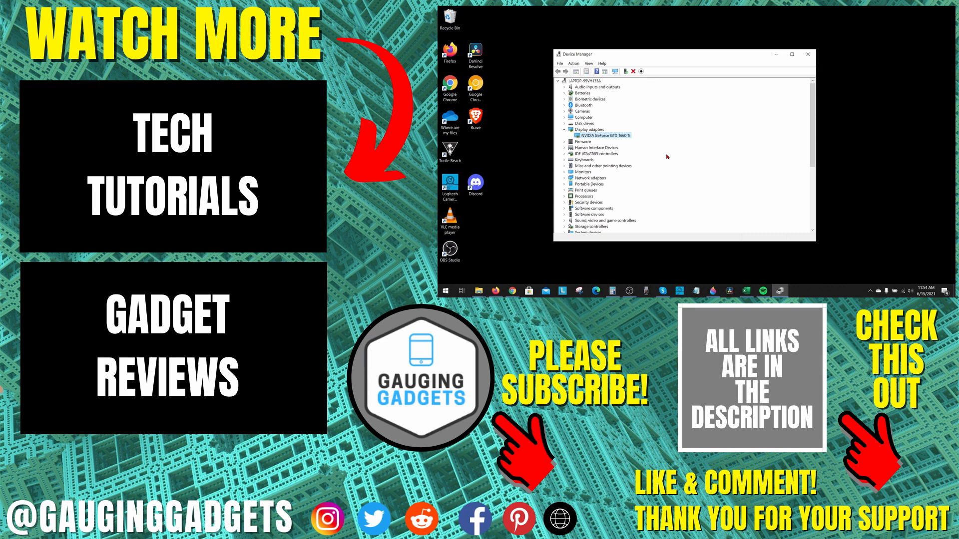
pyautogui.moveTo(674, 153)
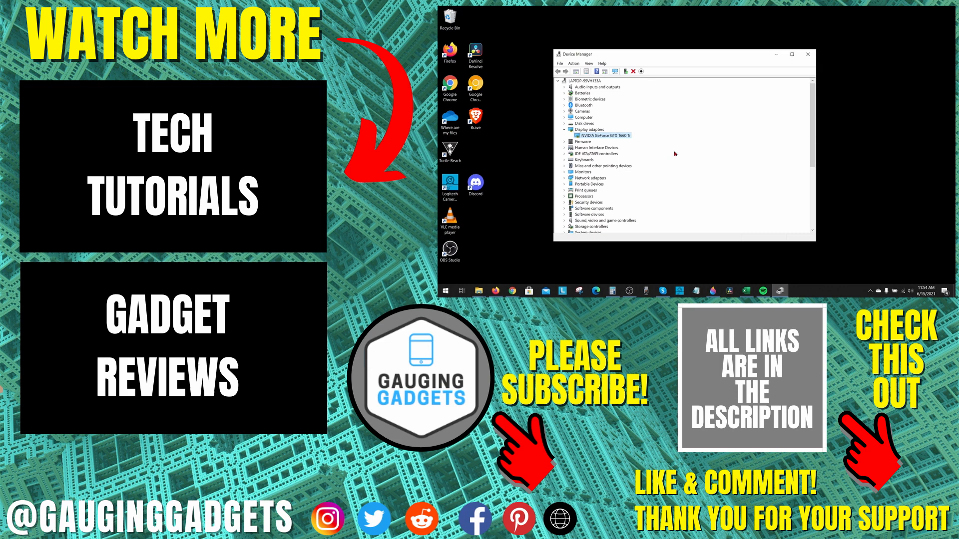